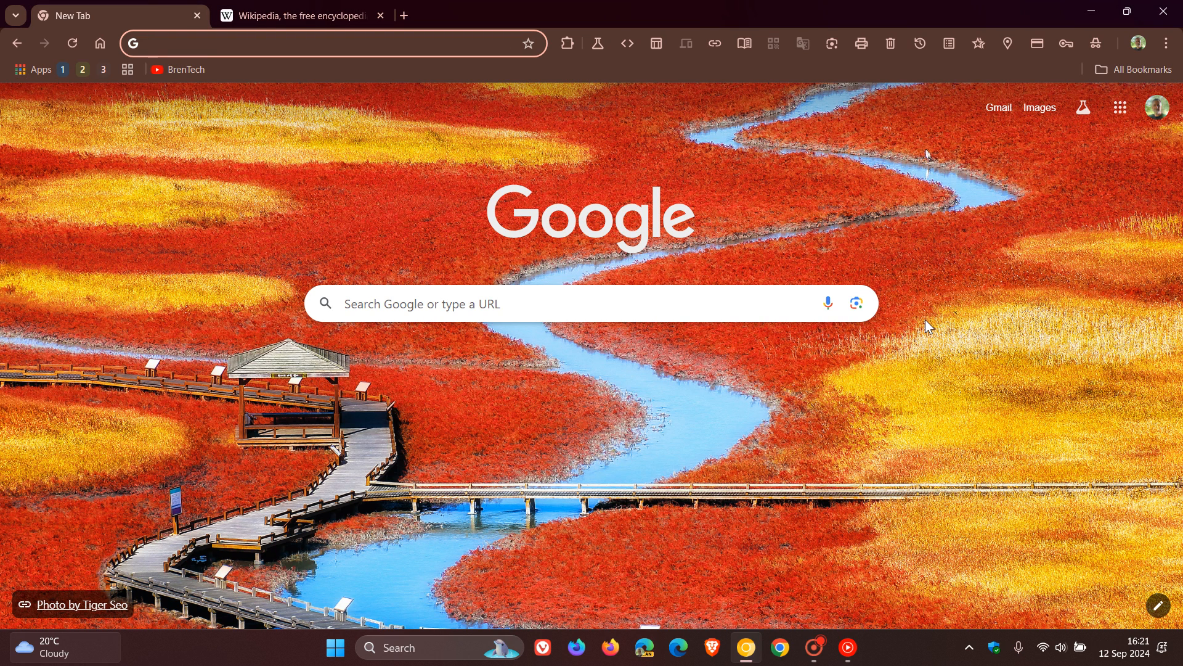
mouse_move(744, 128)
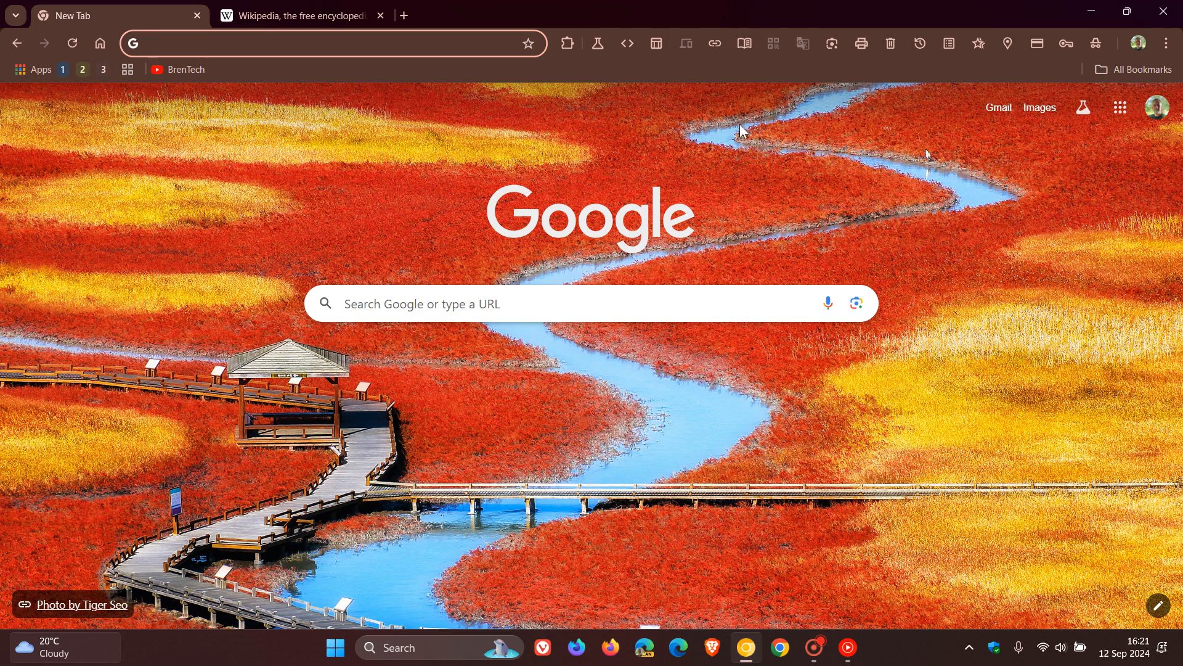
Show that reading mode isn't available on the New Tab page
left_click(743, 44)
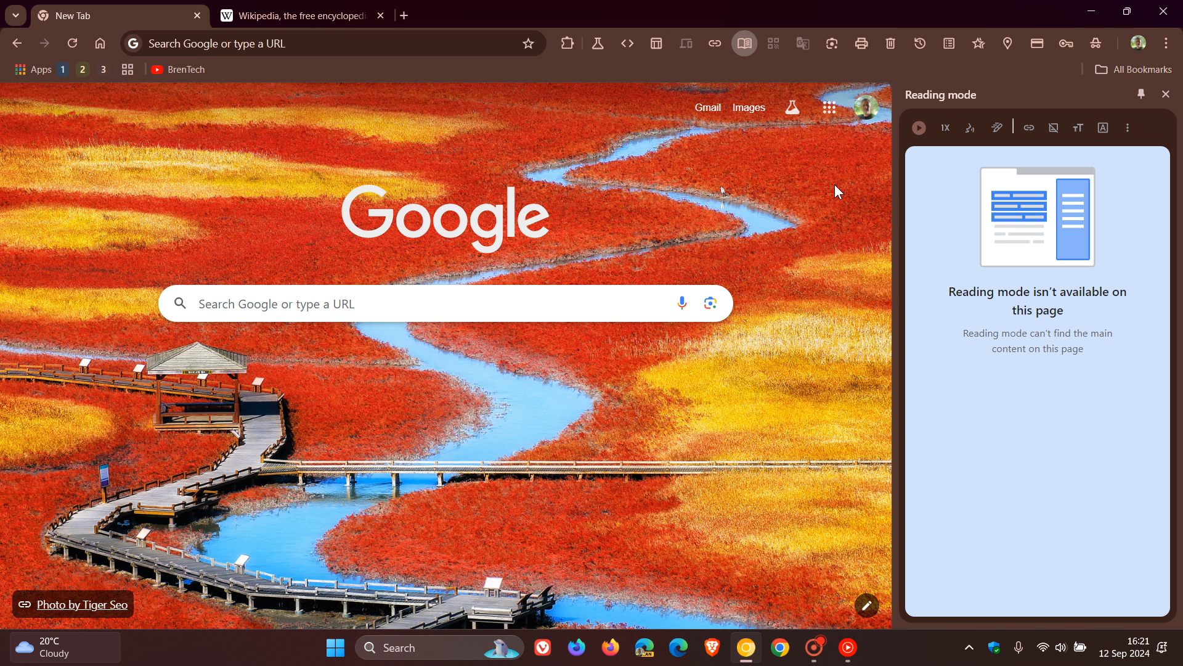
mouse_move(919, 129)
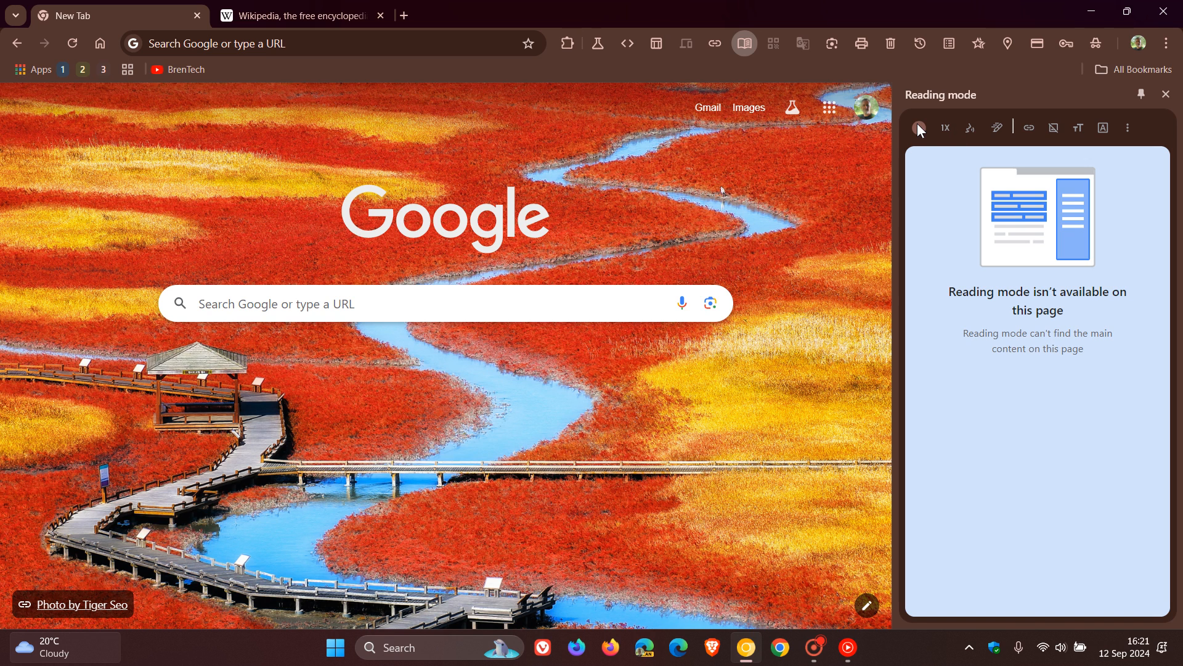
mouse_move(927, 132)
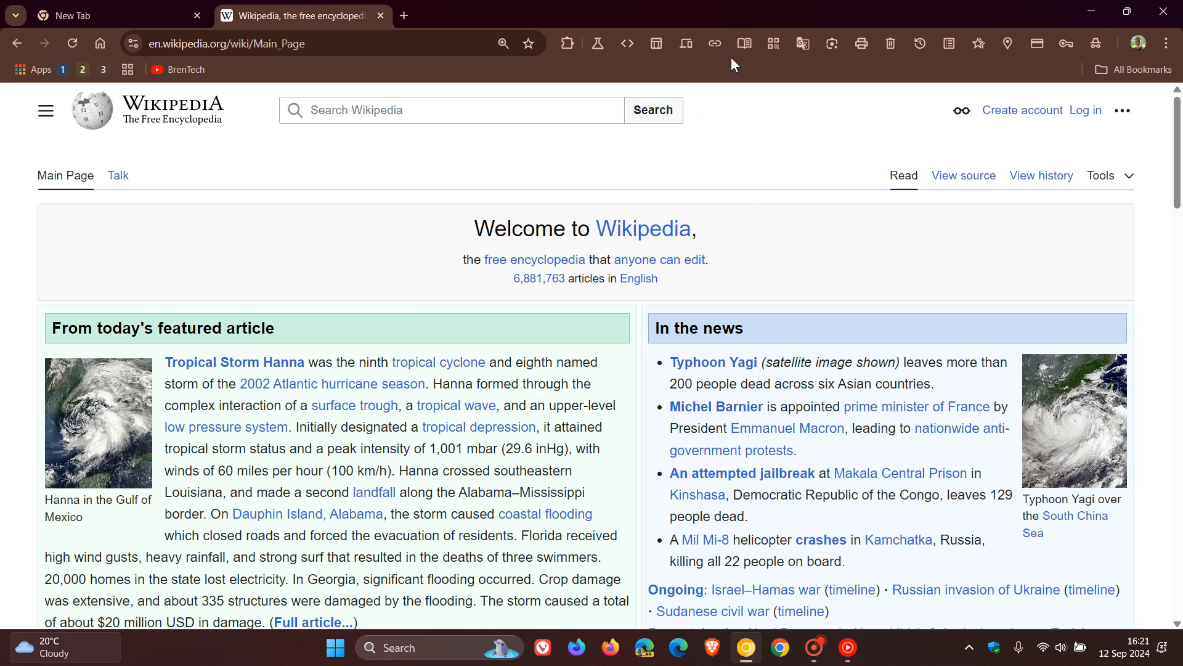
Read the Wikipedia main page in reading mode with read-aloud highlighting set to Auto
left_click(744, 43)
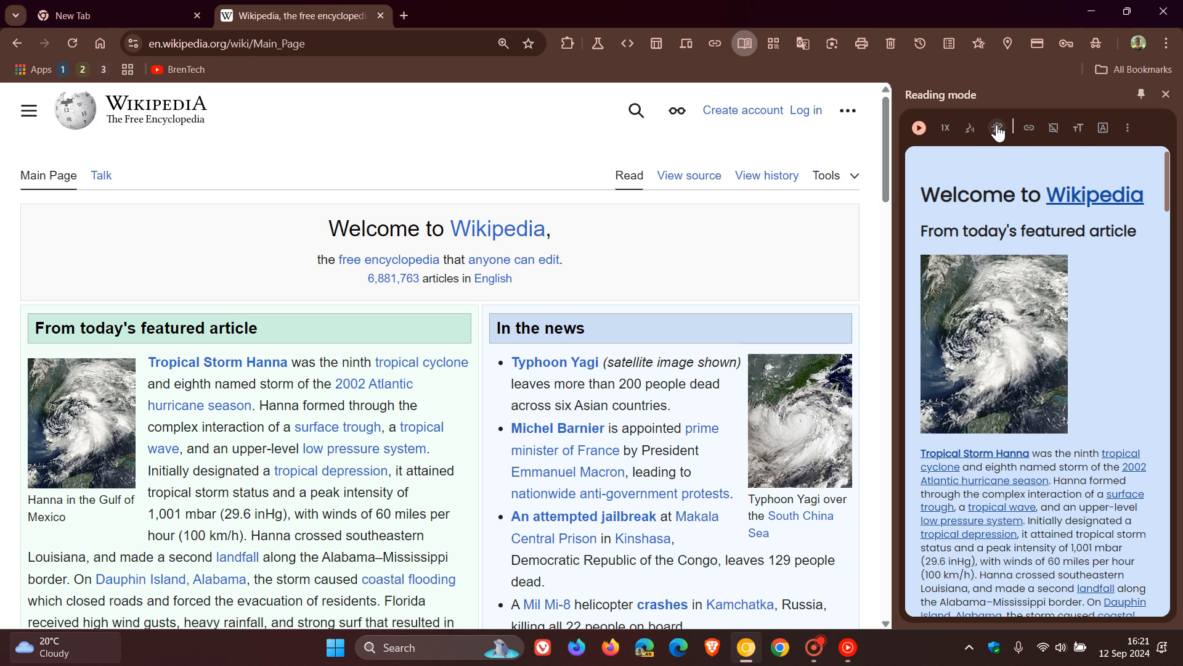
left_click(998, 127)
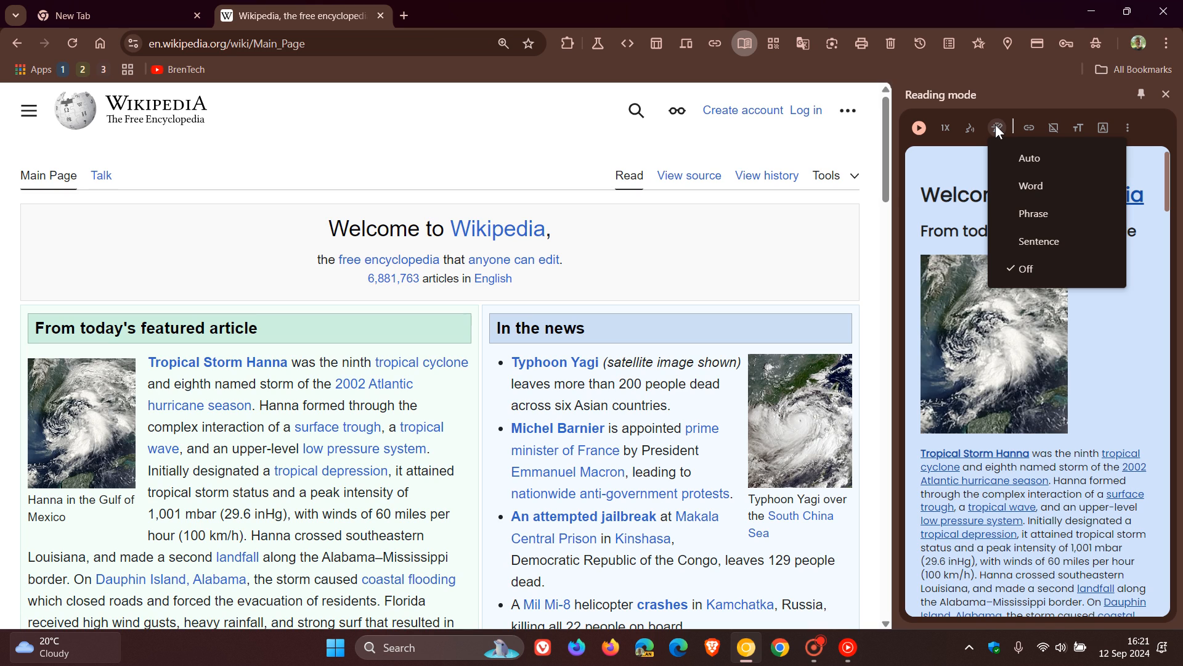
mouse_move(1041, 159)
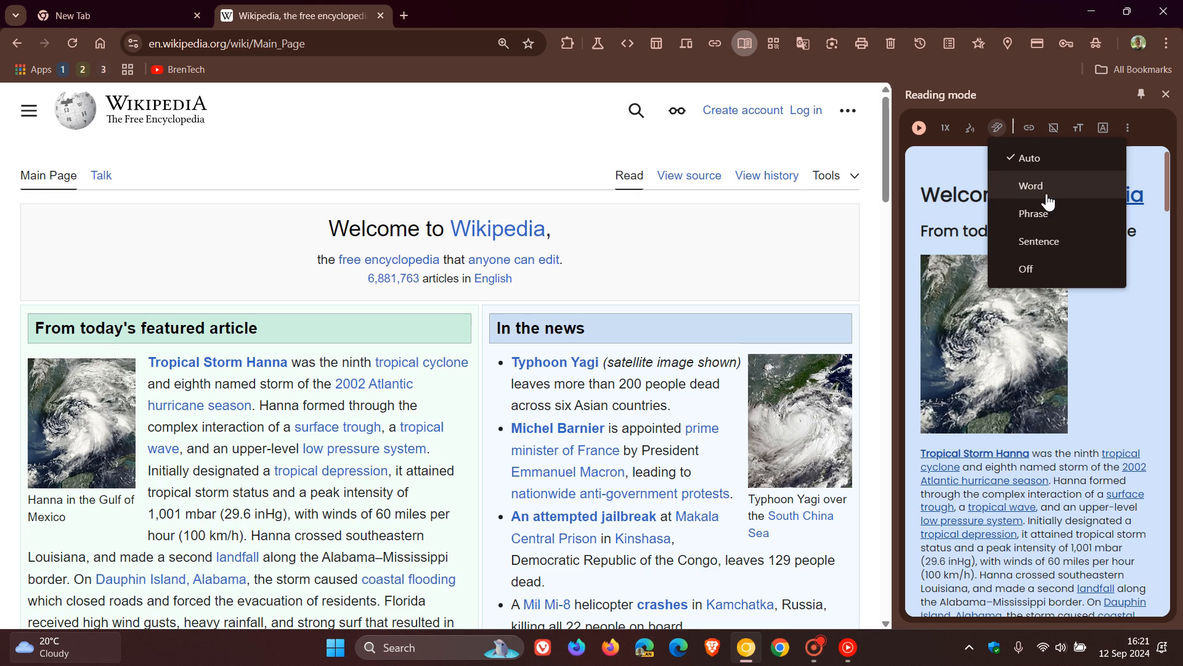
mouse_move(1040, 241)
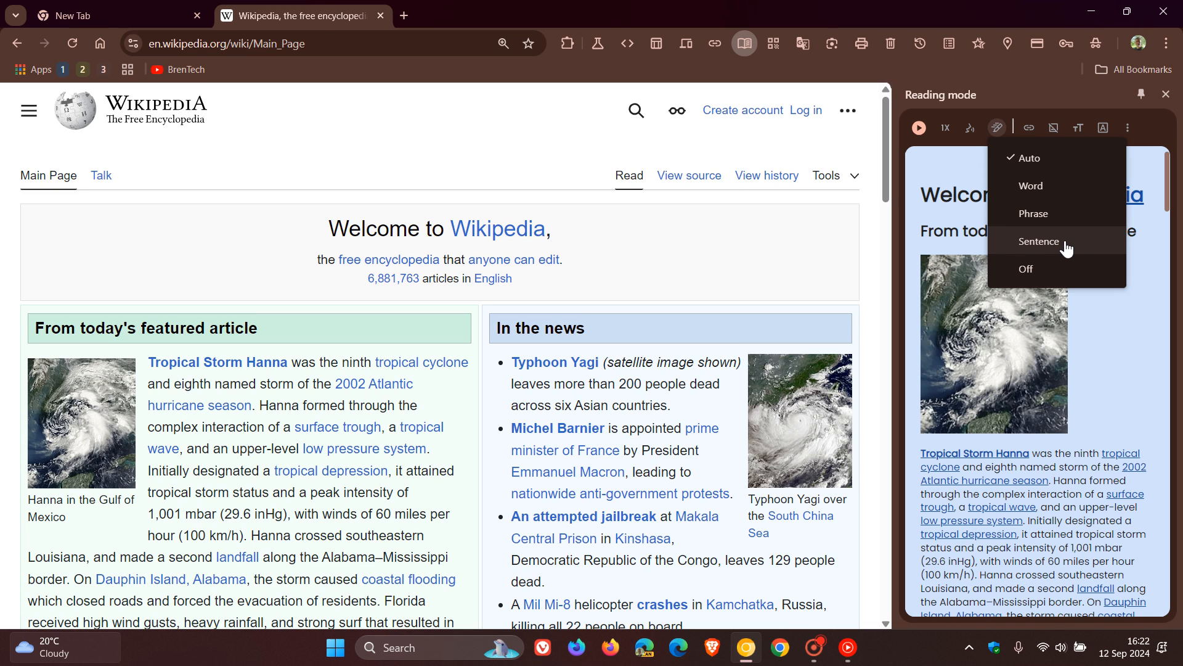
mouse_move(1061, 214)
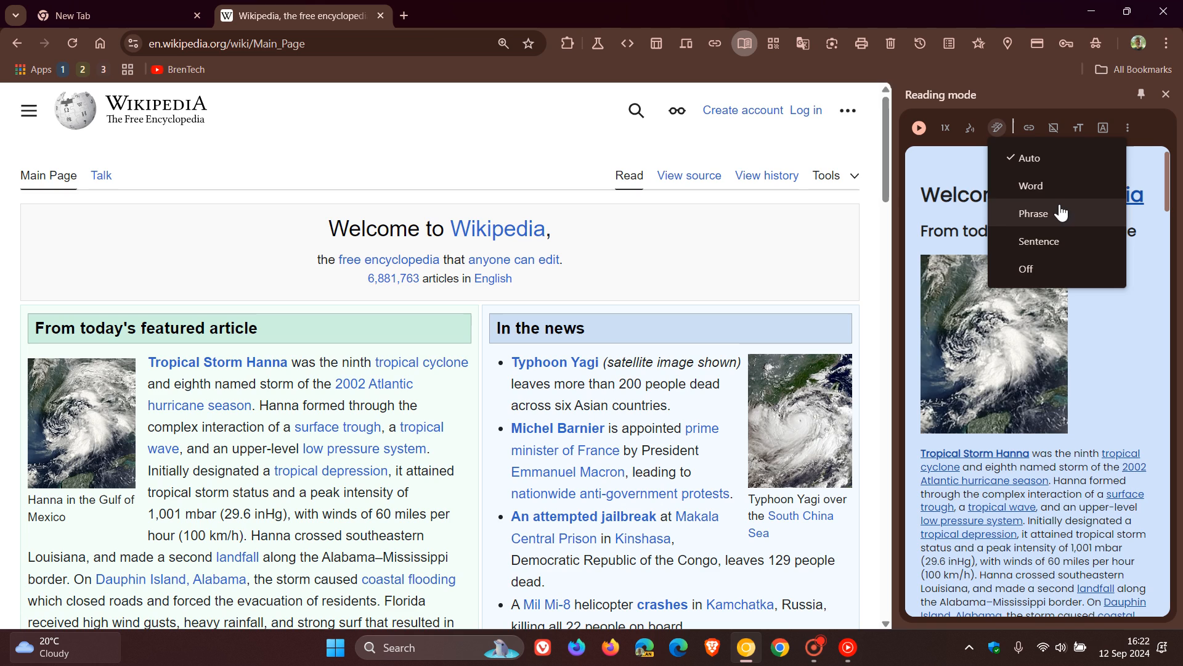
mouse_move(937, 143)
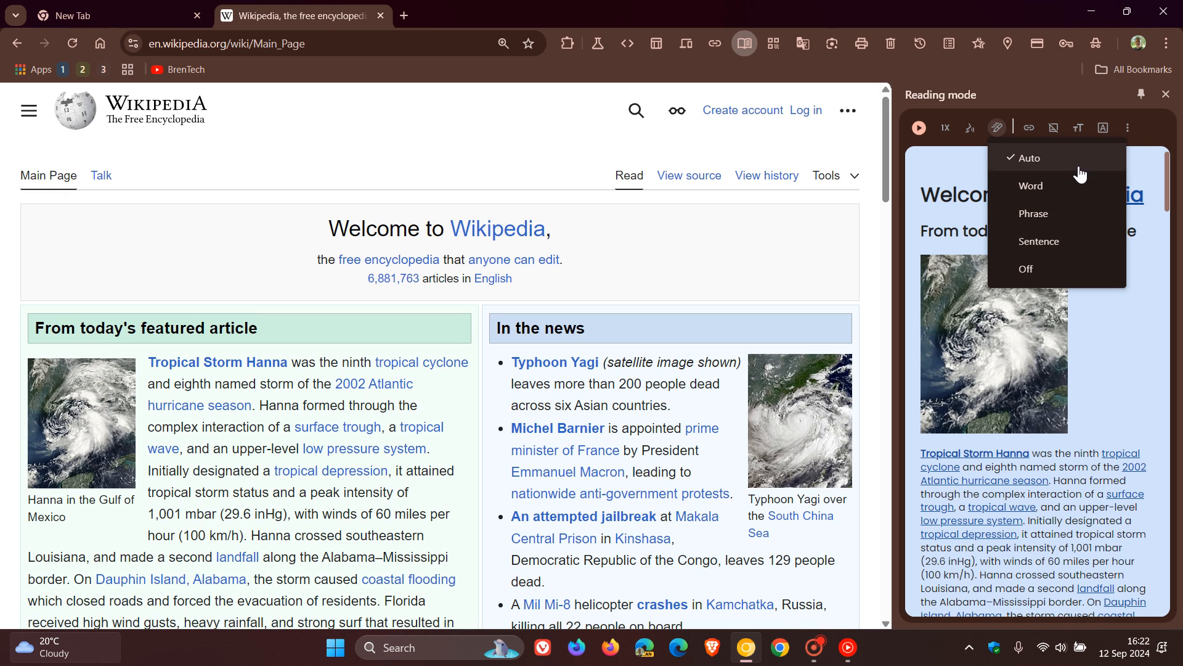
mouse_move(1036, 186)
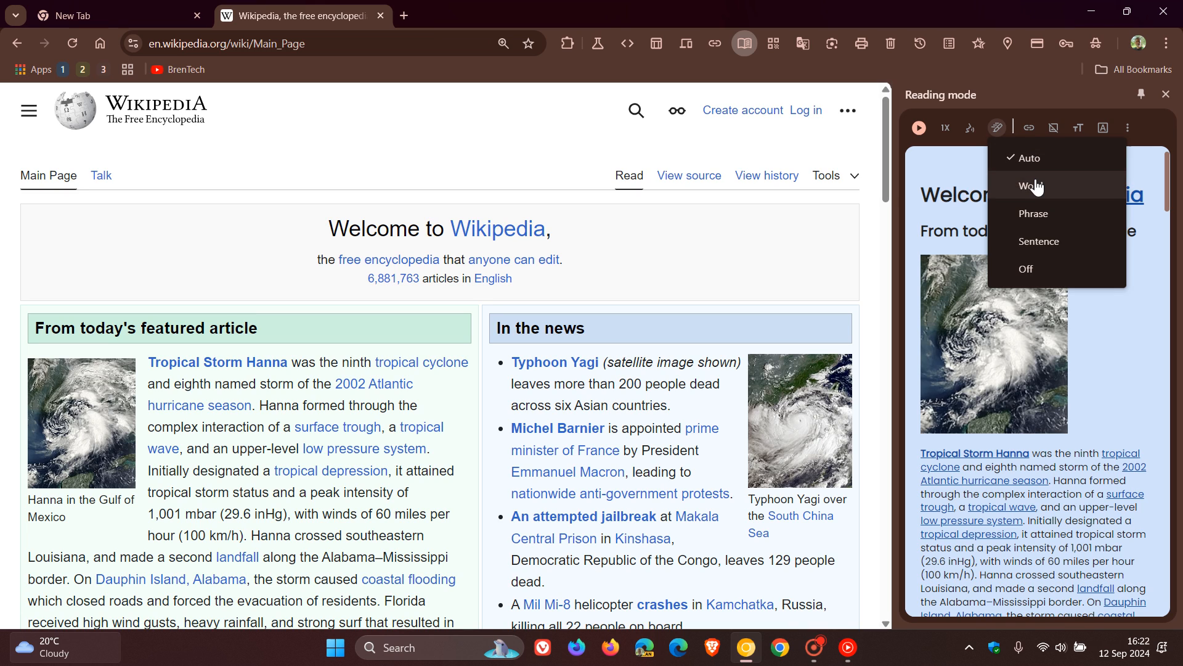
mouse_move(1063, 244)
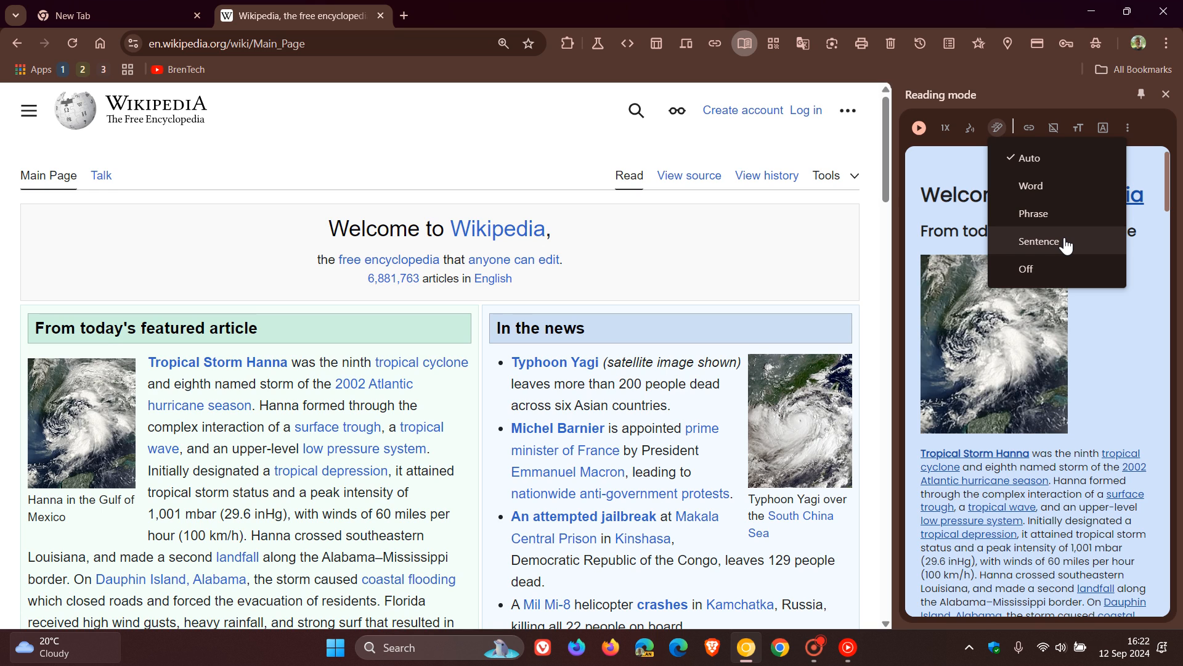
Return to the New Tab page with reading mode closed and start entering chrome://flags ('cf')
left_click(117, 15)
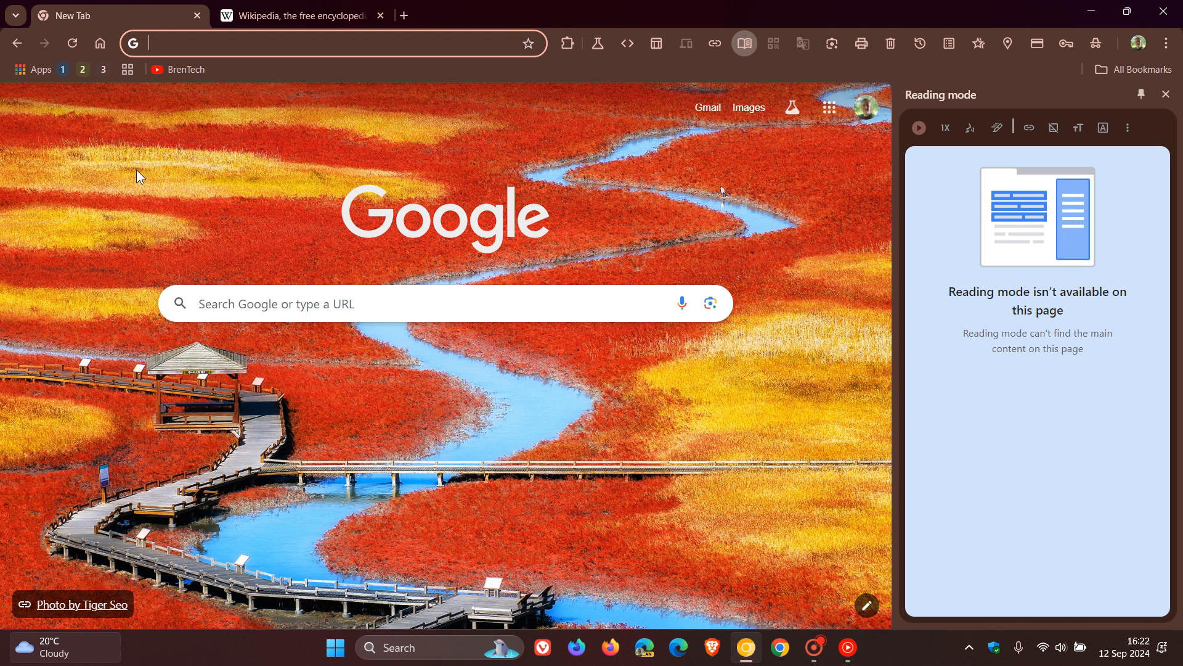
left_click(1165, 94)
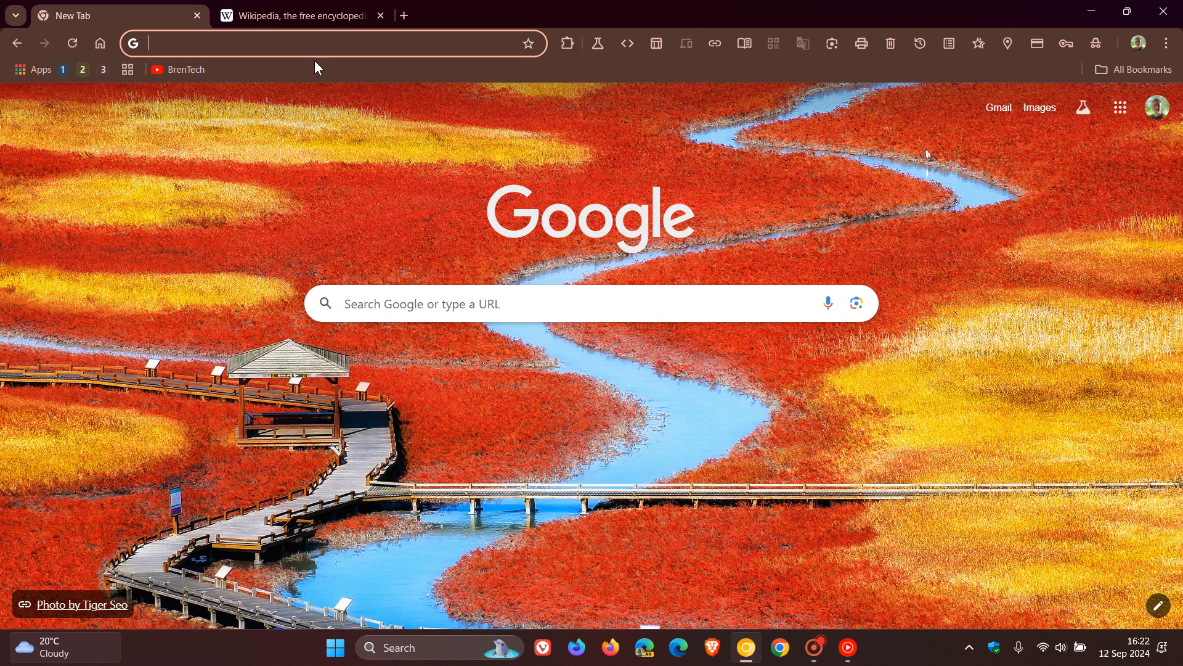
mouse_move(312, 217)
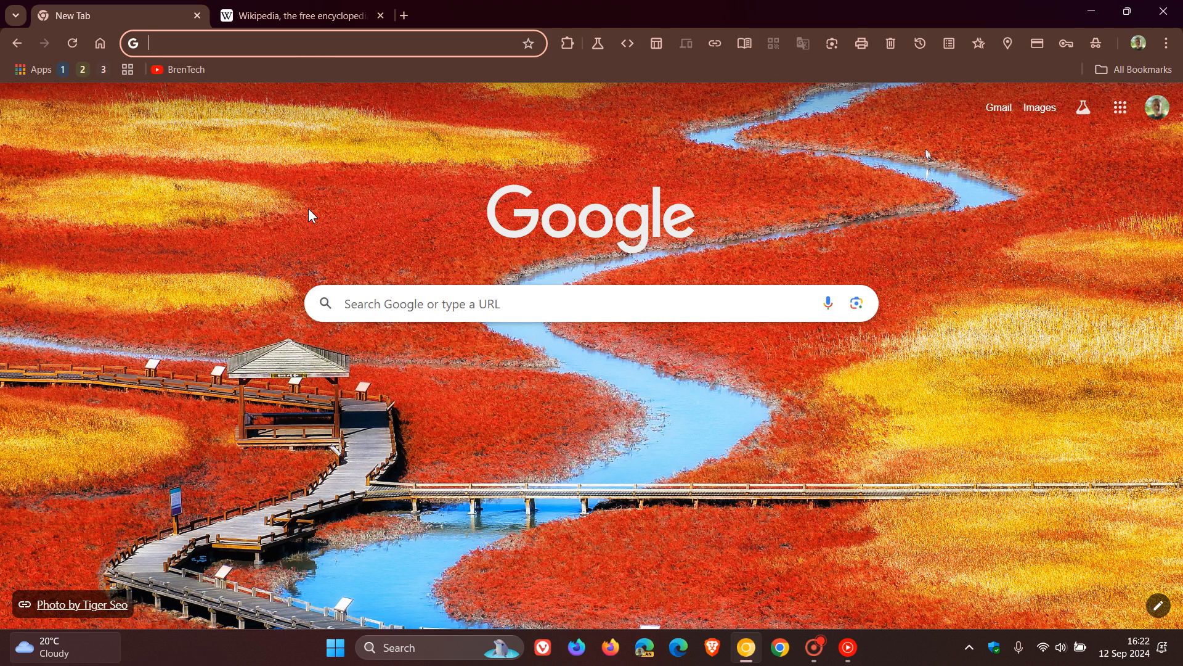
type("cf")
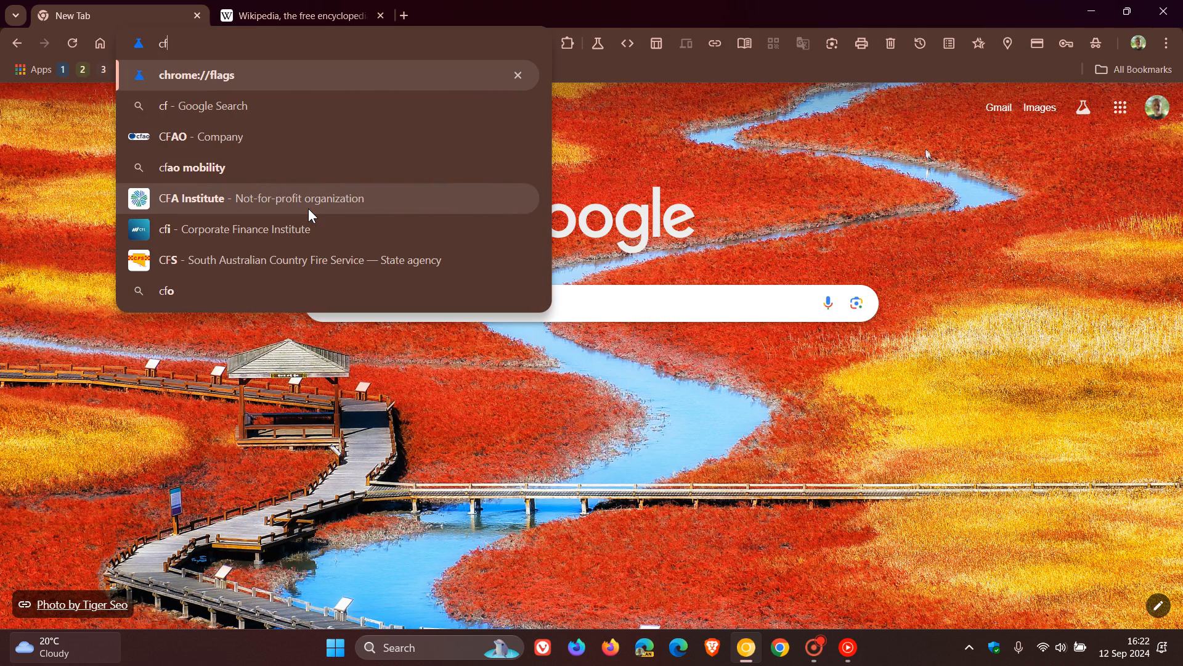
left_click(196, 75)
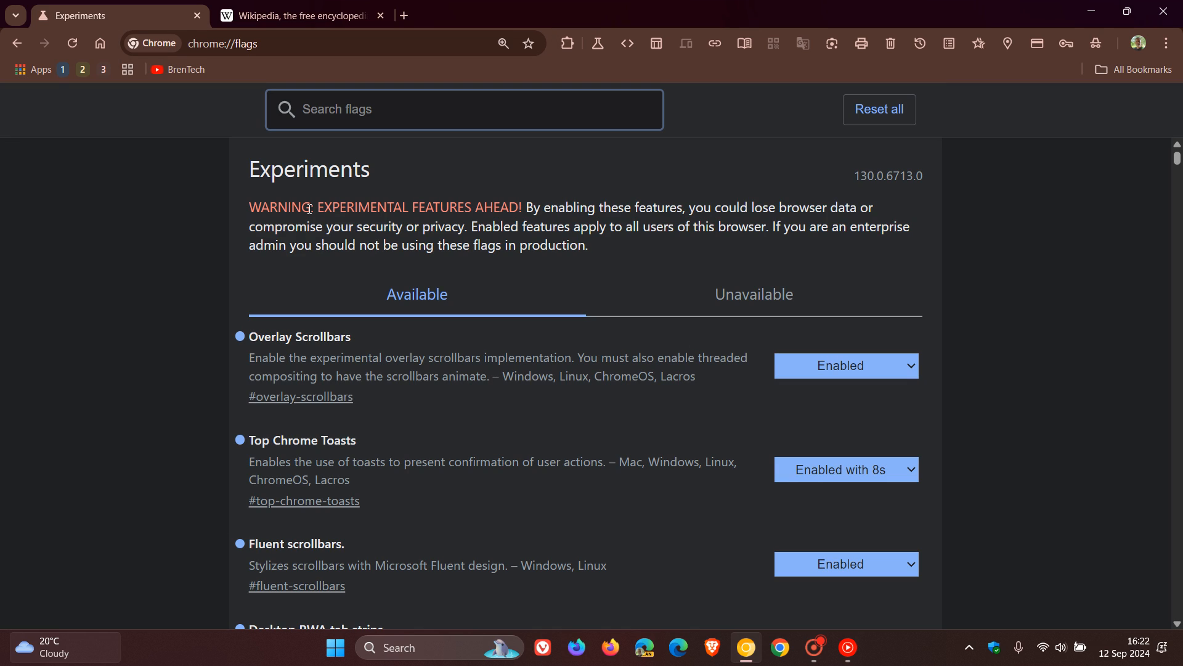
type("read a")
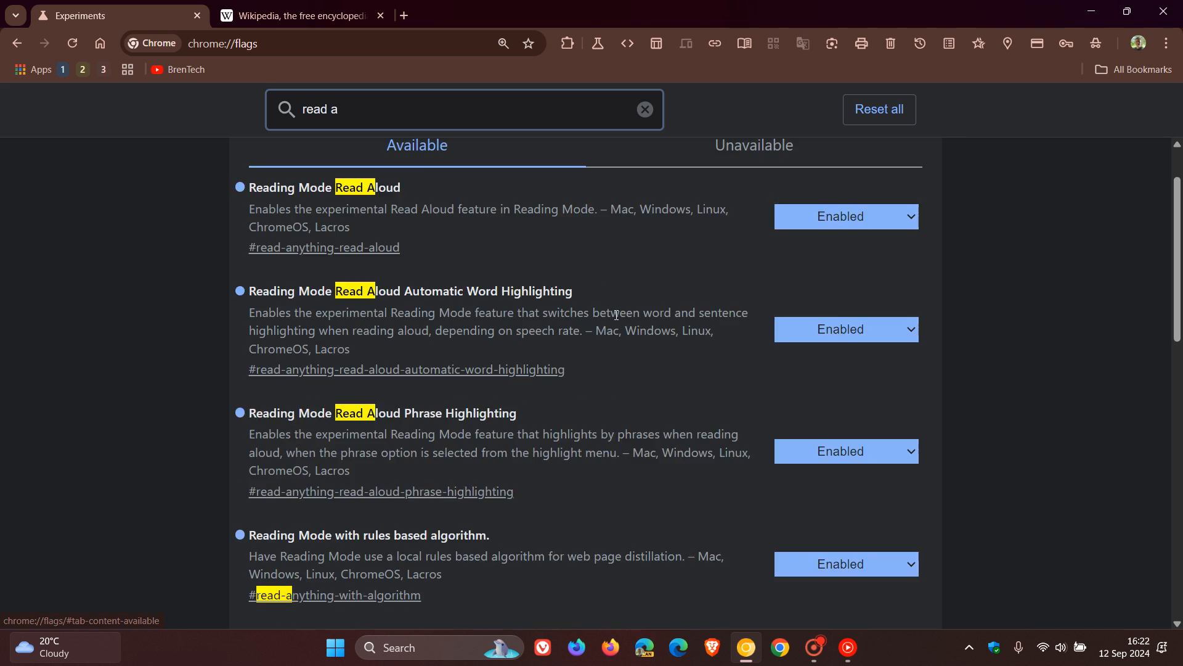
scroll("down", 3)
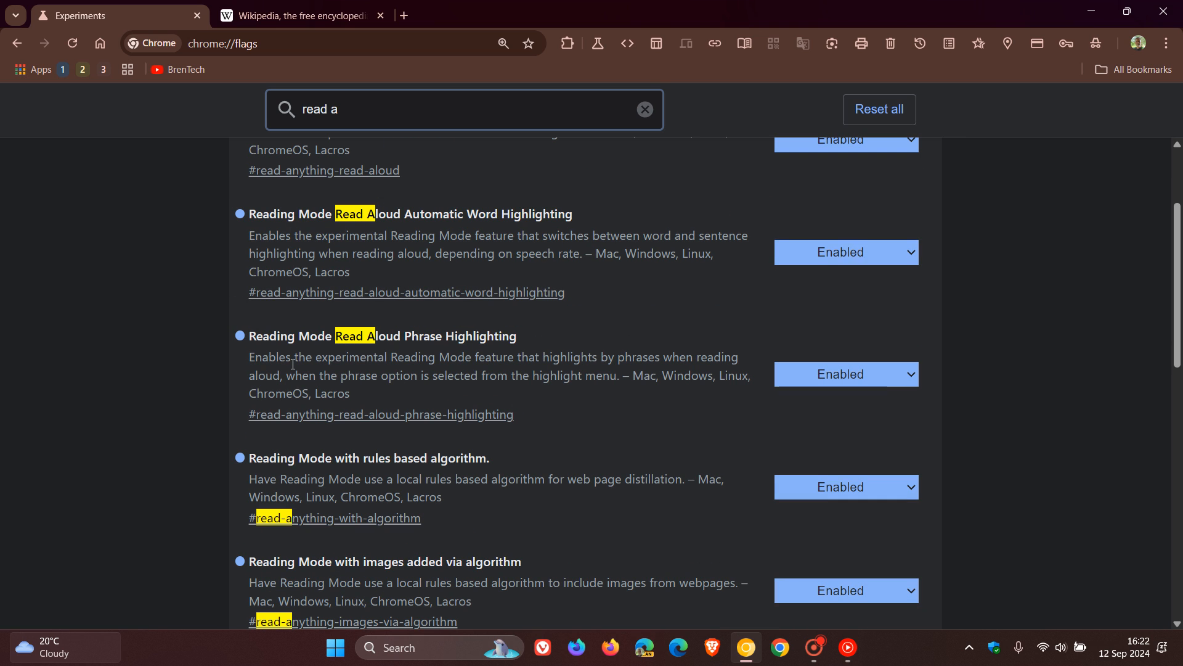
mouse_move(565, 341)
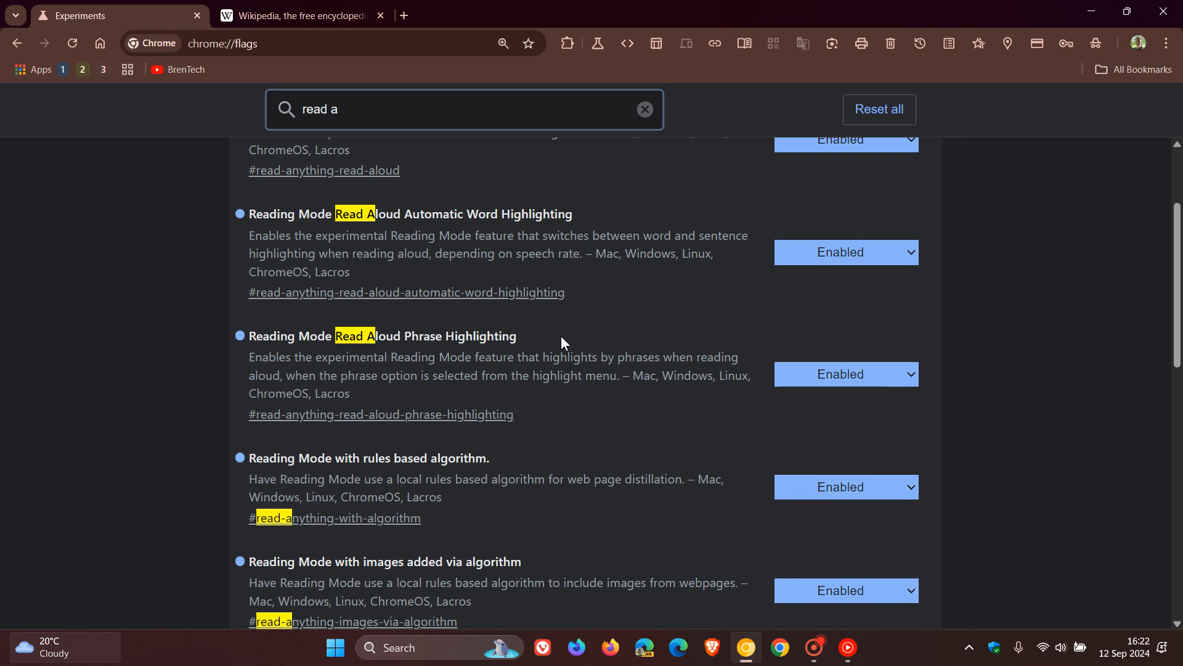
mouse_move(506, 394)
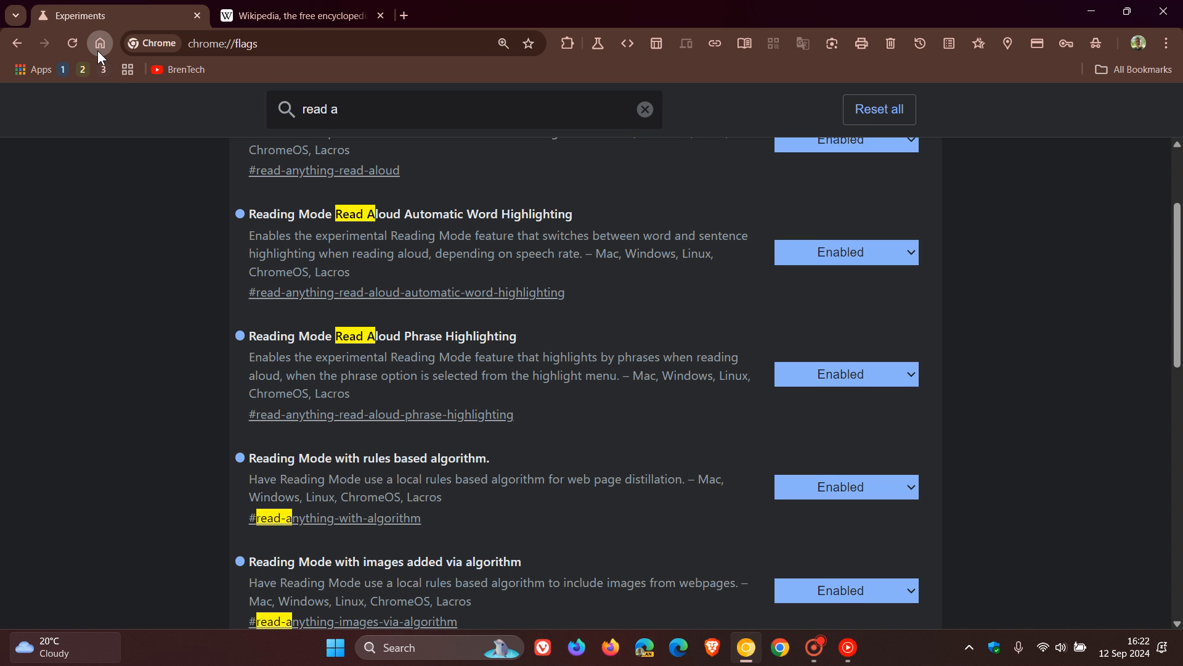
left_click(99, 43)
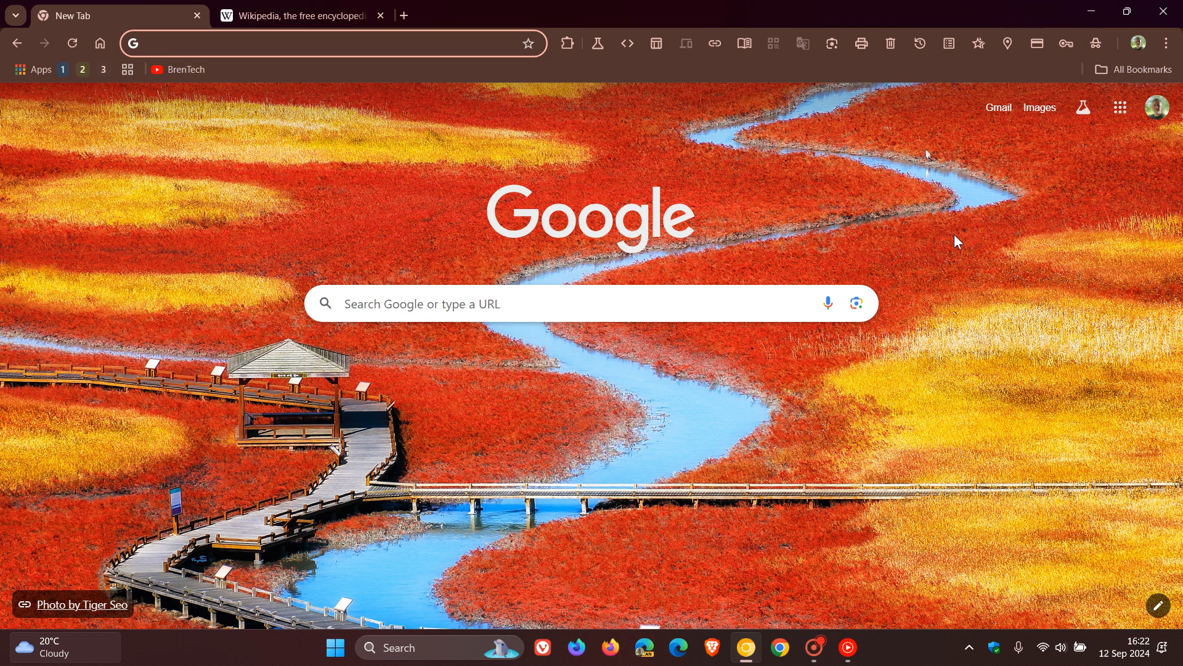
left_click(302, 43)
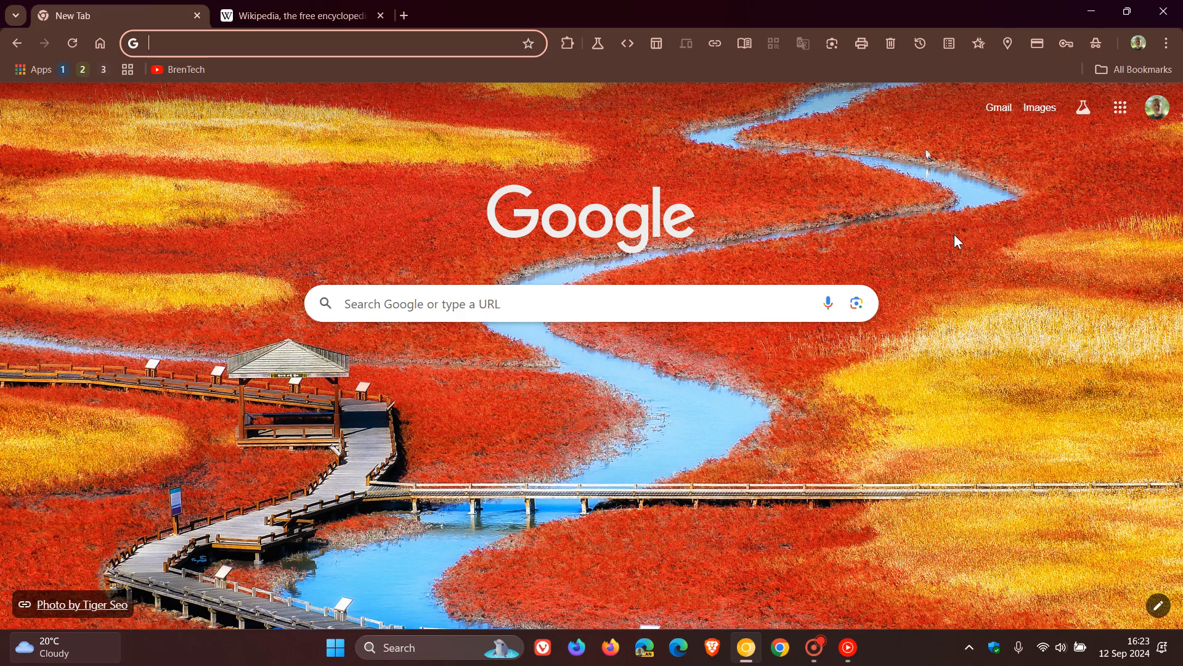